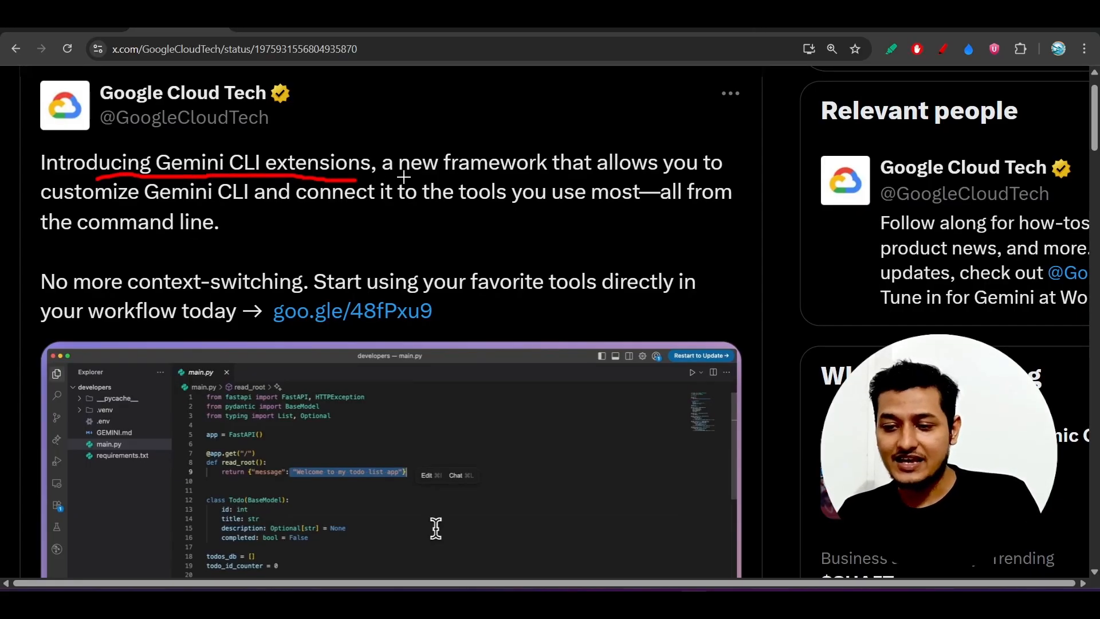
Step: Read down through the Gemini CLI site page, selecting a couple of lines of its text
drag(405, 180, 540, 180)
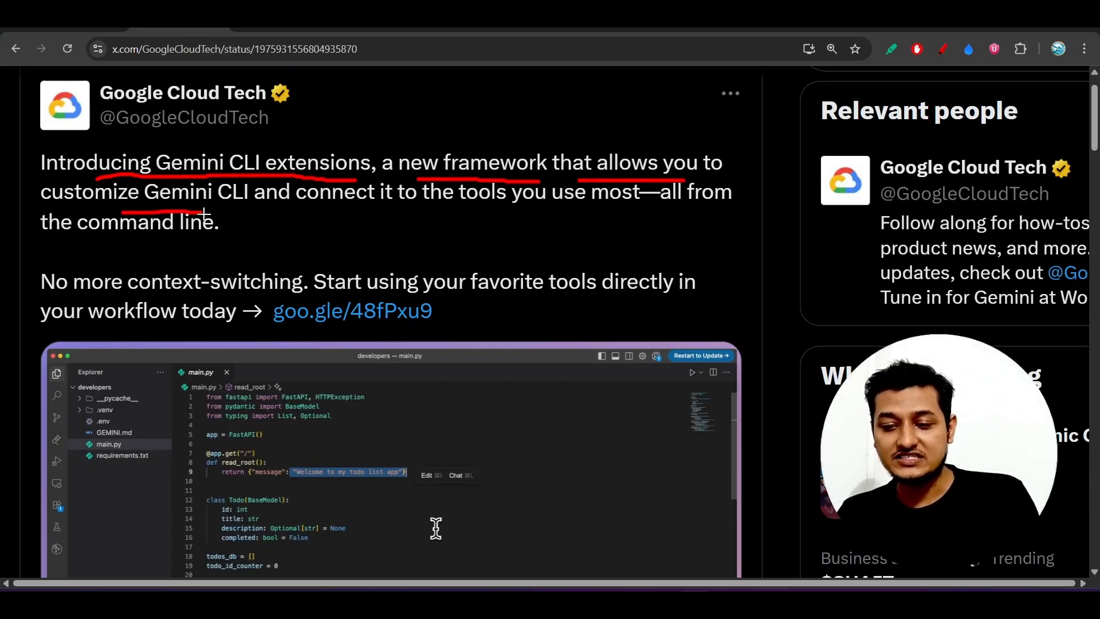
drag(298, 214, 460, 213)
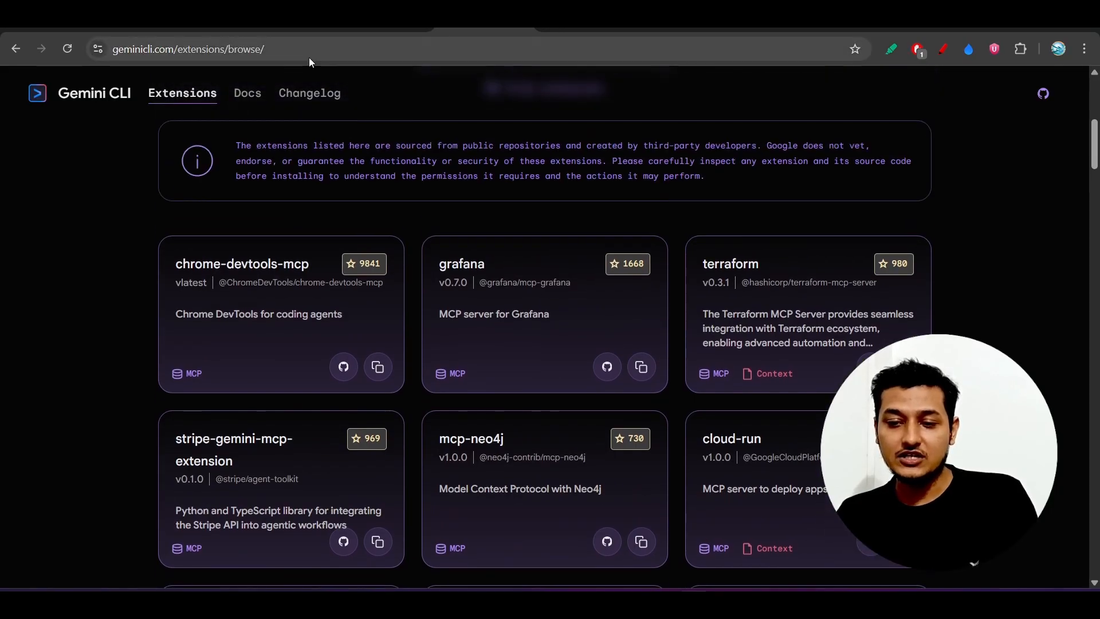
scroll(down, 3)
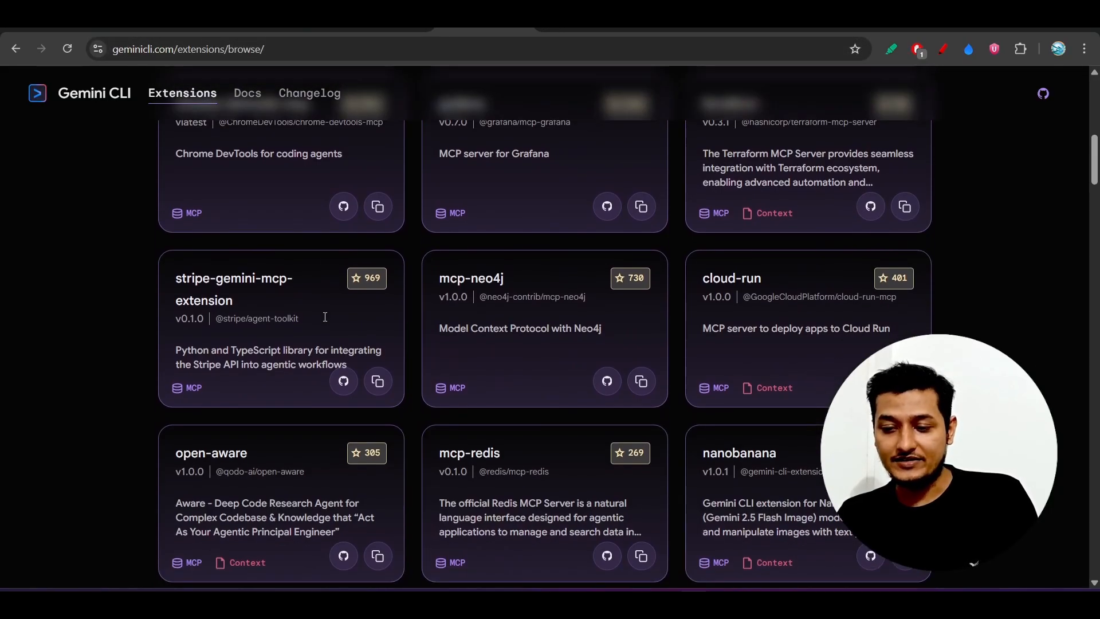
scroll(down, 3)
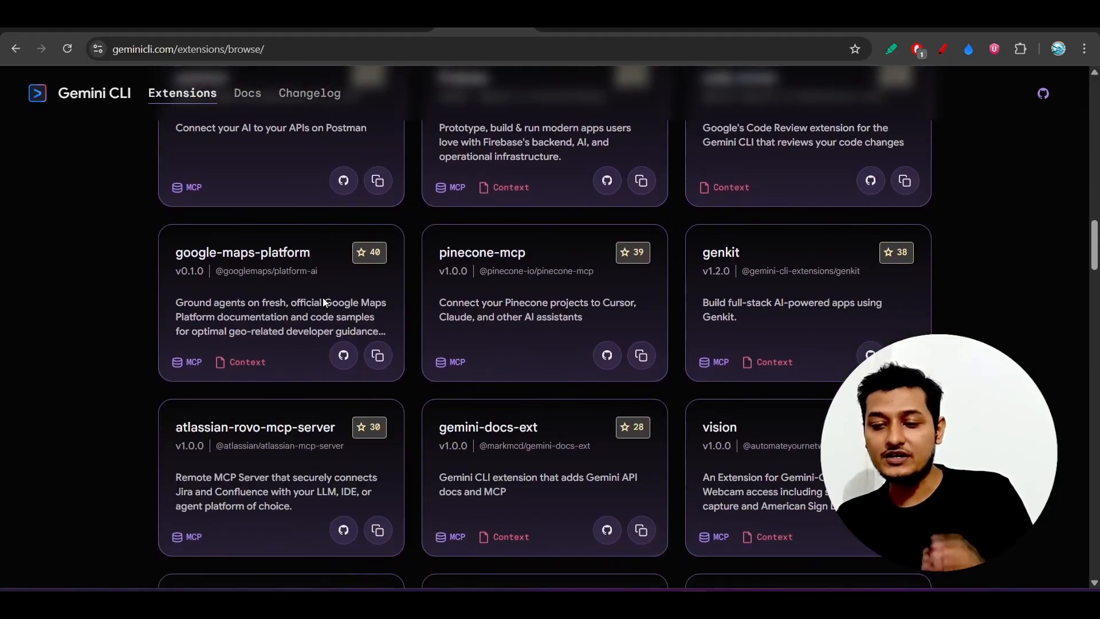
scroll(down, 3)
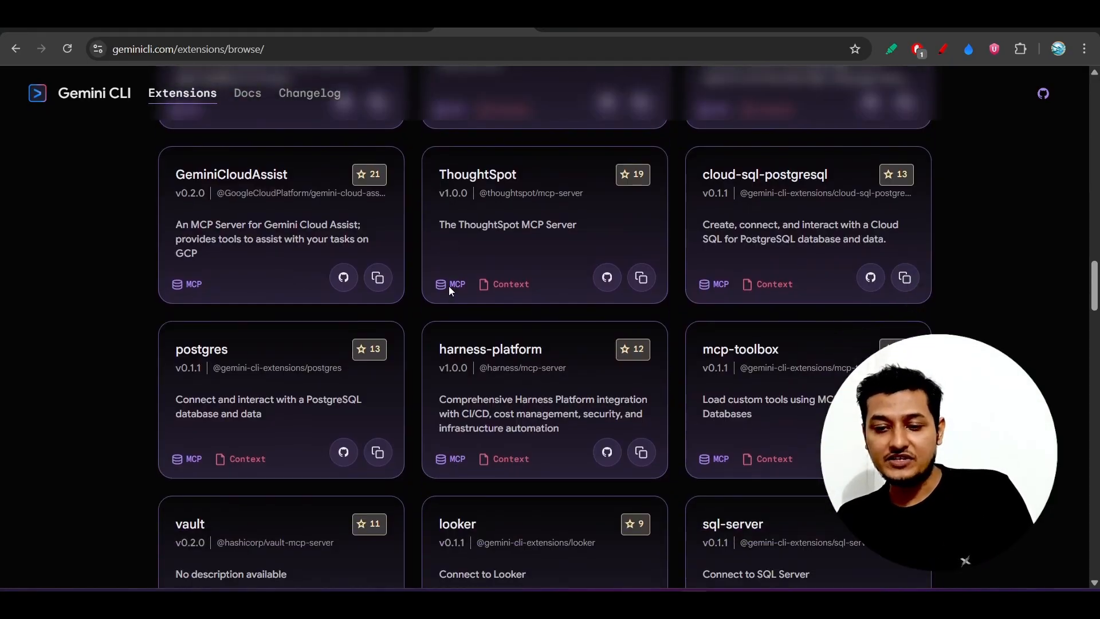
scroll(up, 3)
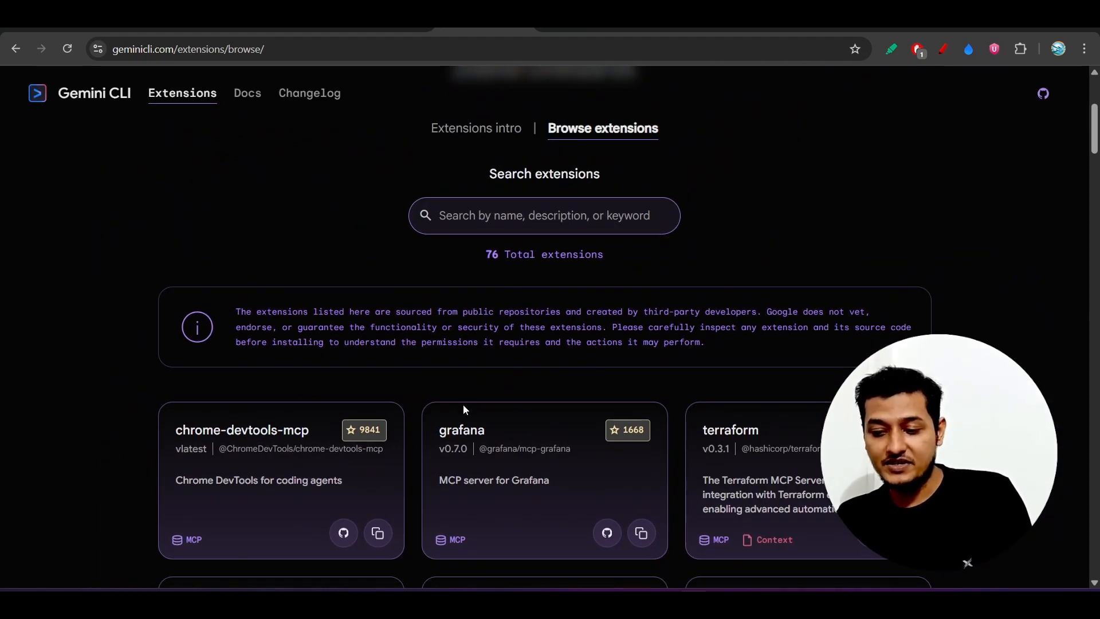
scroll(down, 3)
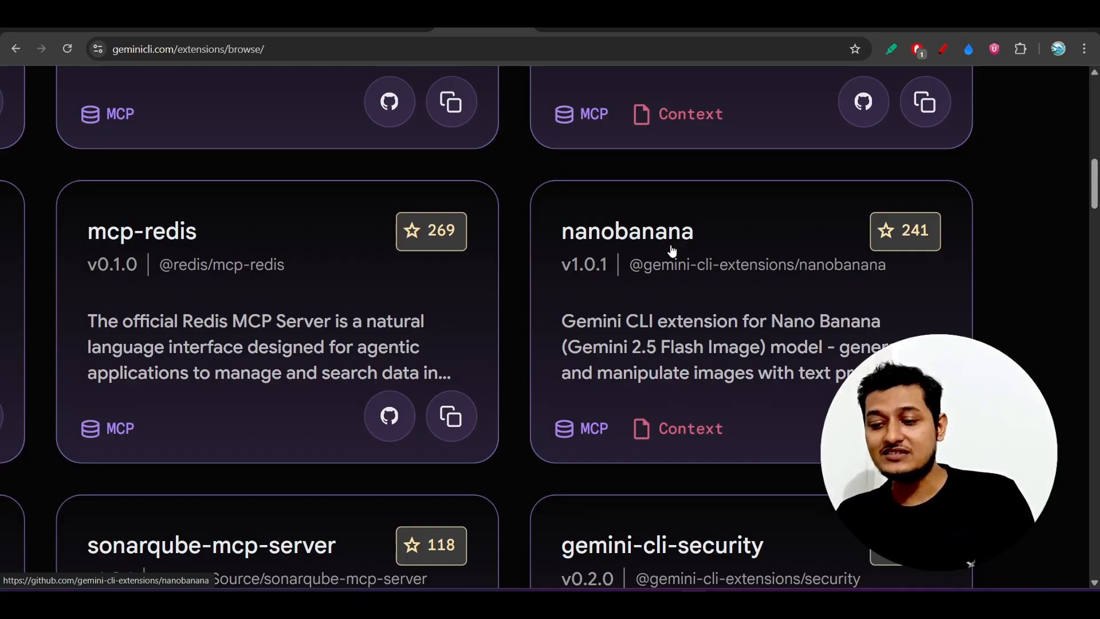
scroll(down, 3)
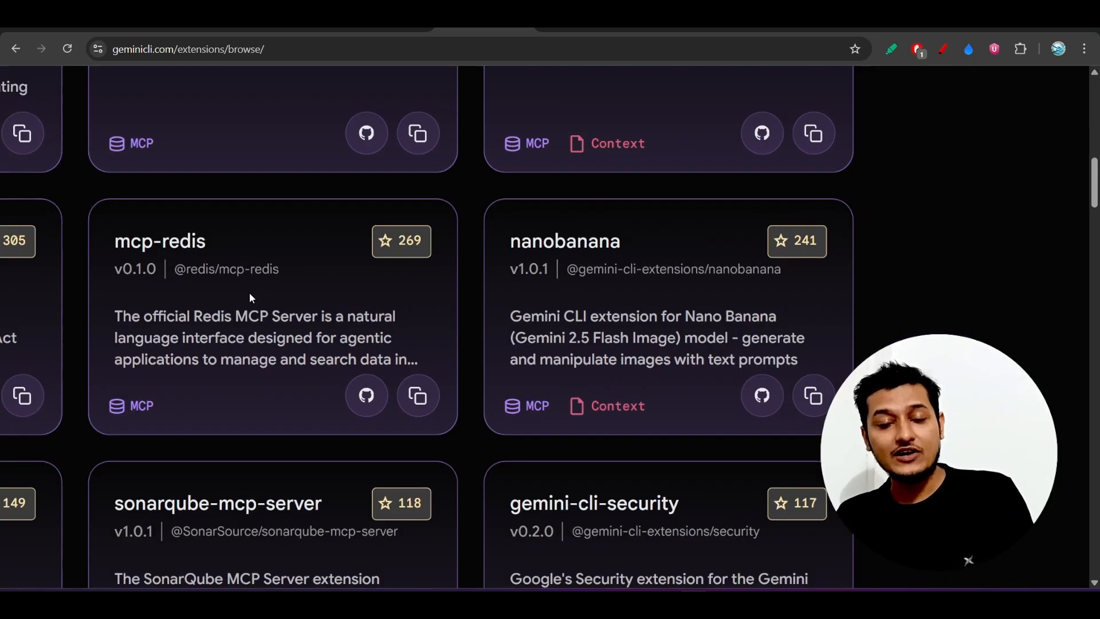
scroll(down, 3)
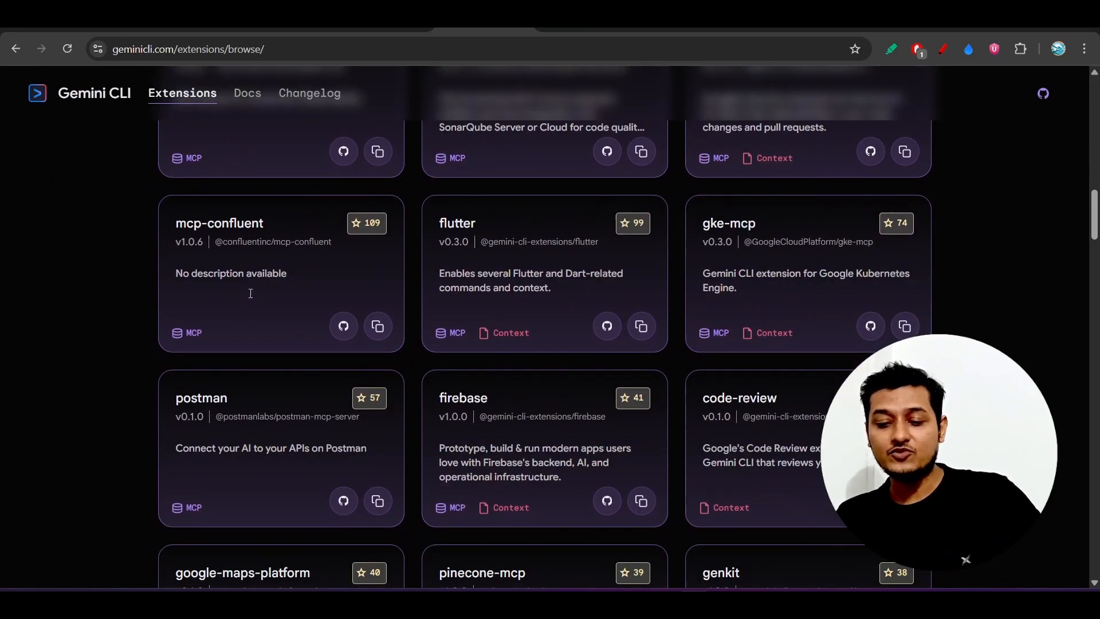
scroll(down, 3)
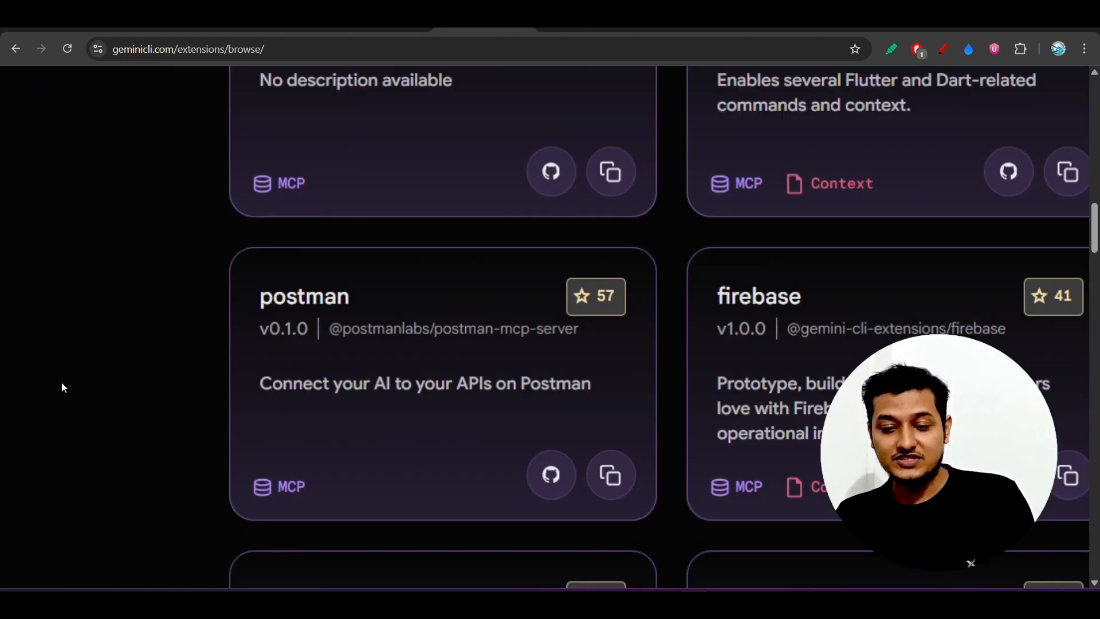
scroll(down, 3)
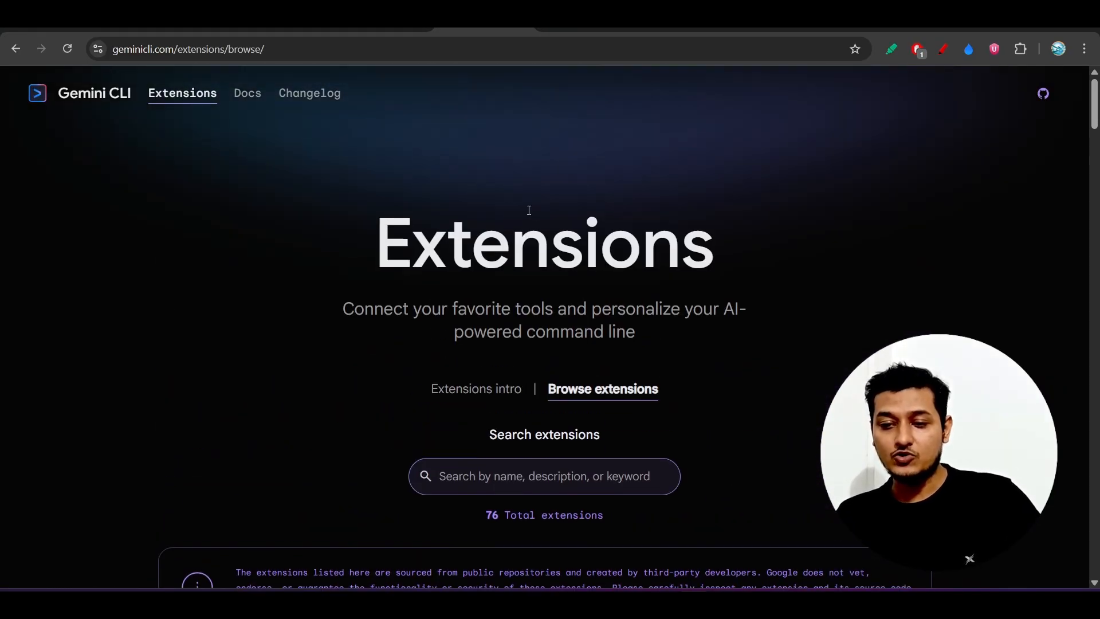
Step: Open the google-gemini/gemini-cli repository on GitHub and read into its README
click(1044, 94)
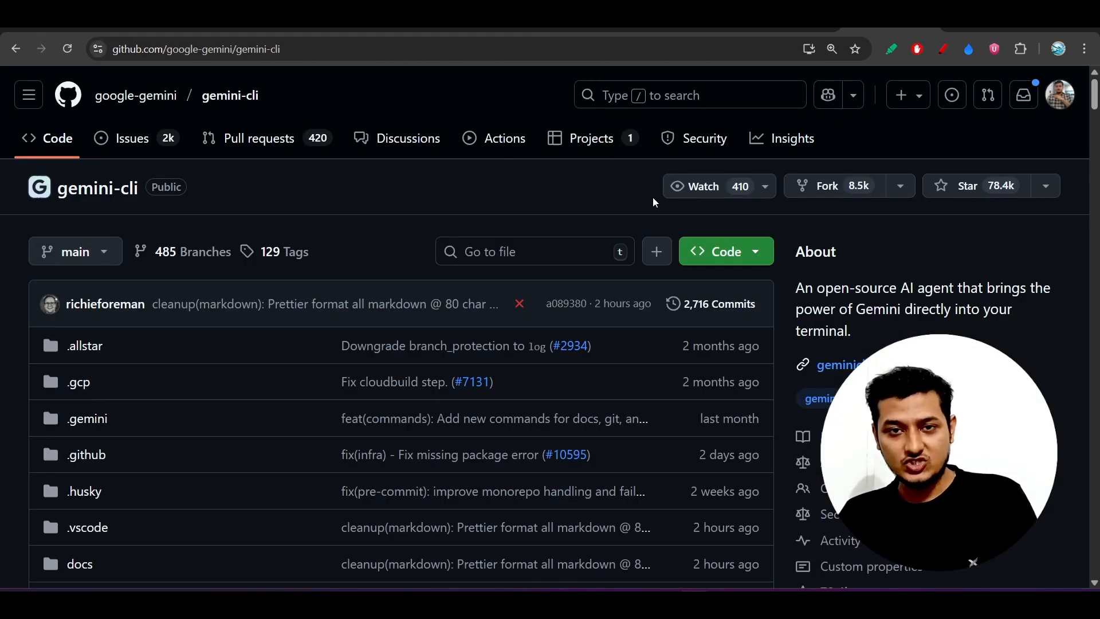
mouse_move(550, 179)
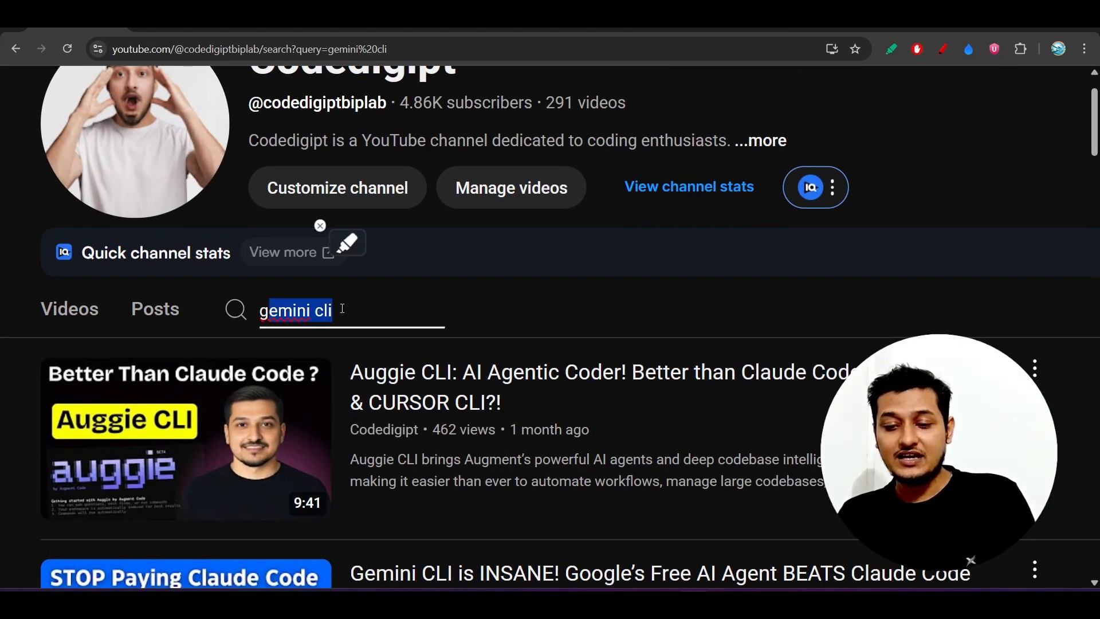
scroll(down, 3)
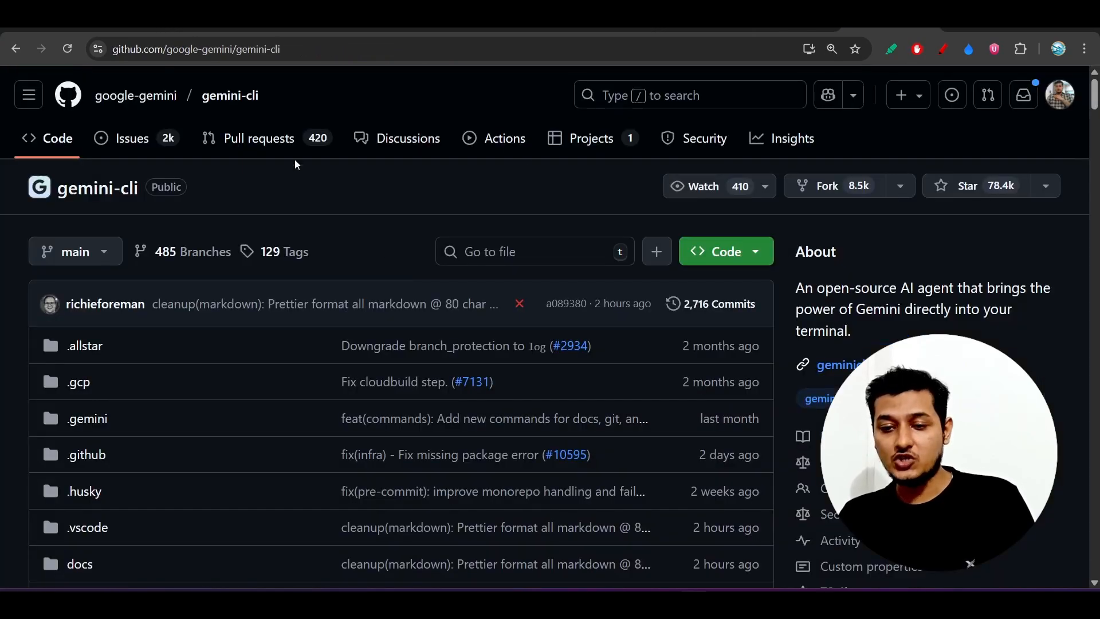
scroll(down, 3)
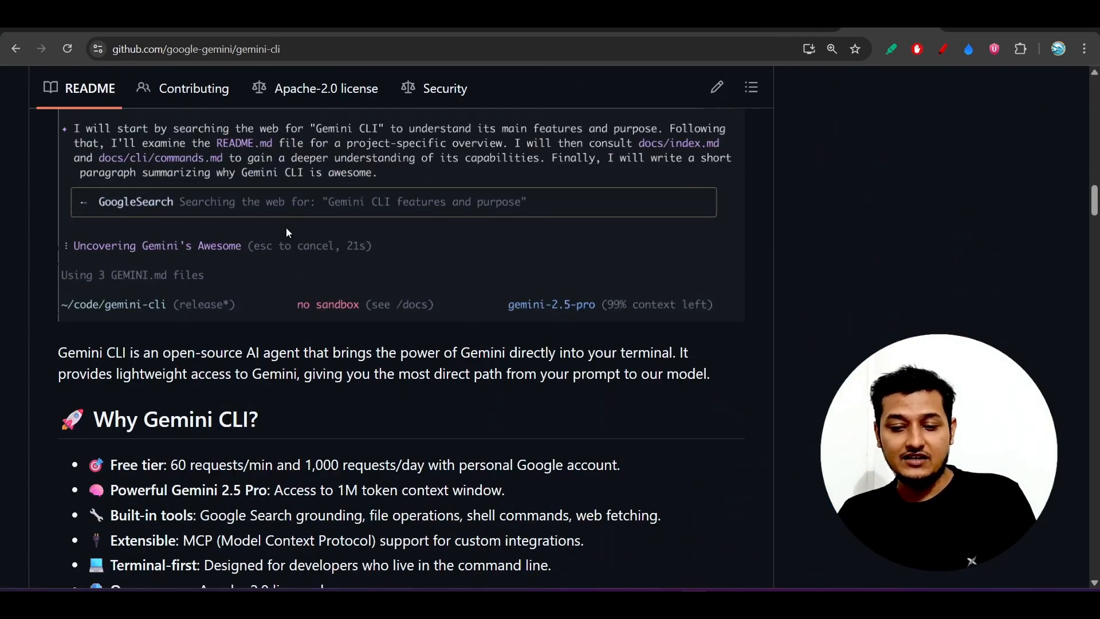
scroll(down, 3)
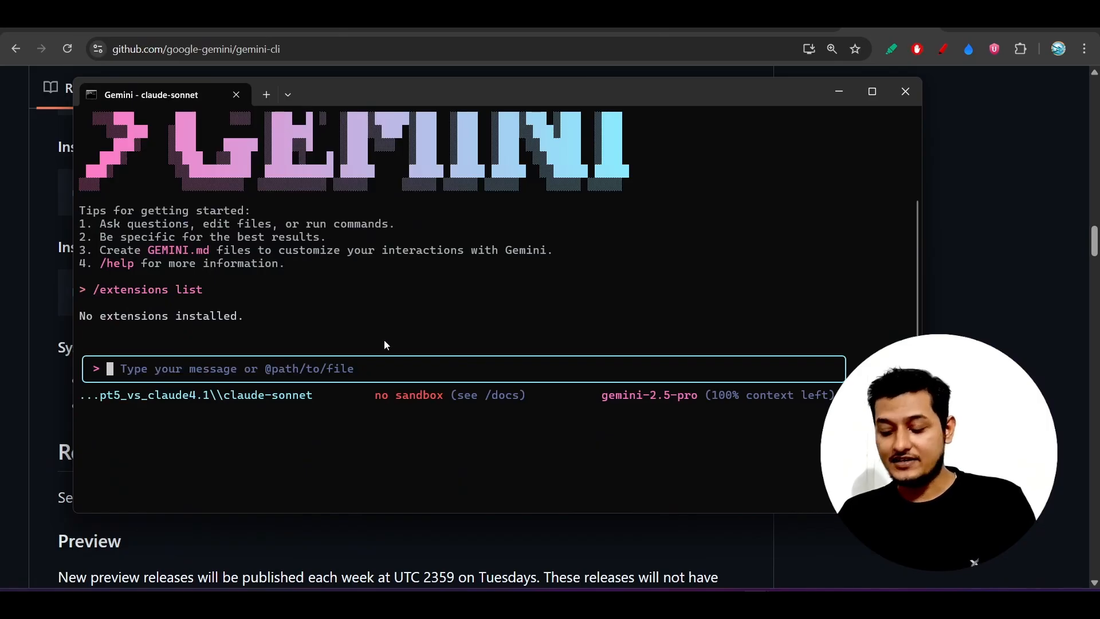
Step: Run /extensions list in Gemini CLI, which reports no extensions installed
text(/)
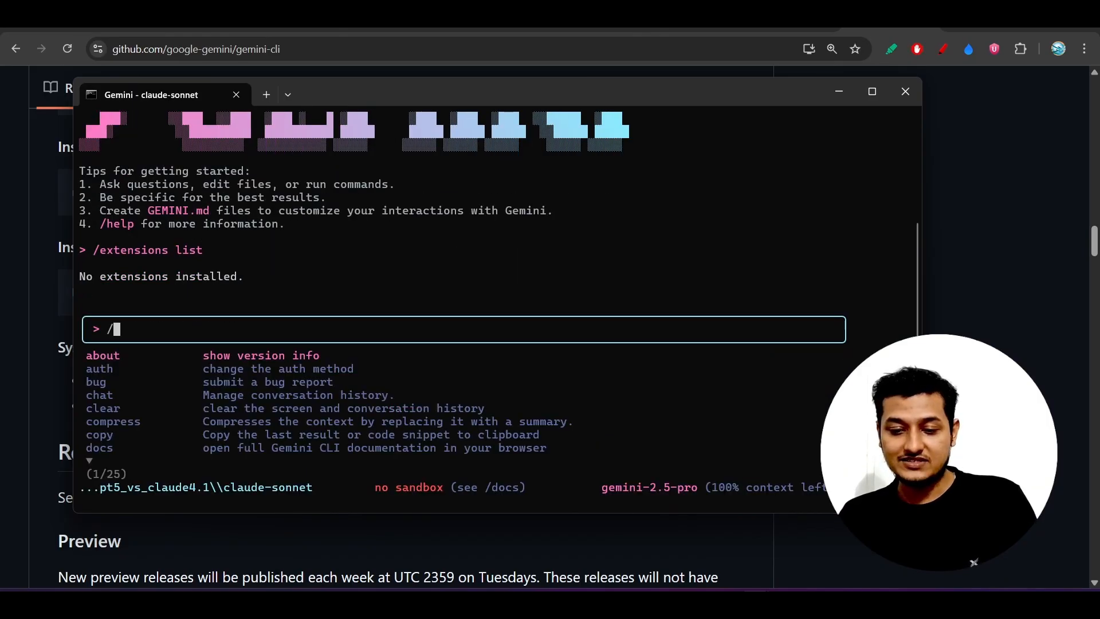
text(extensions)
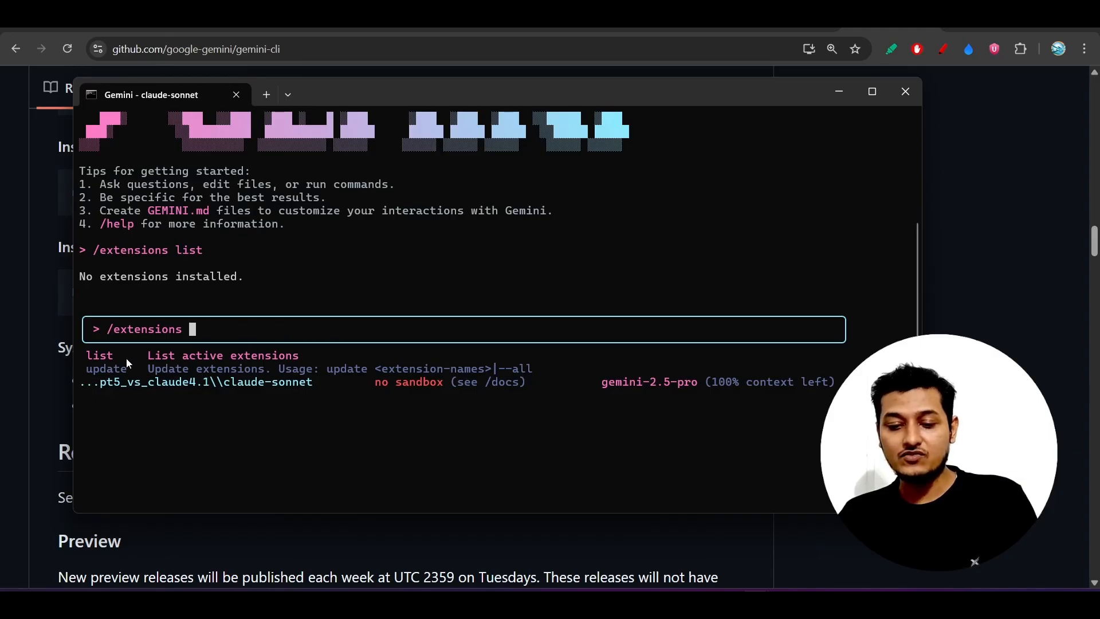
text(list)
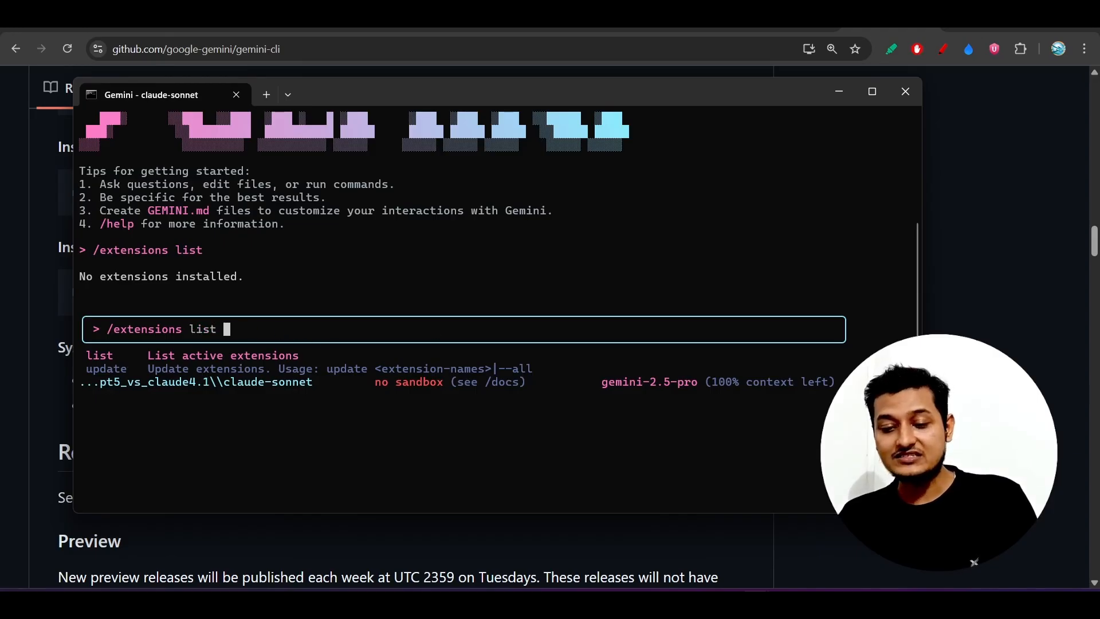
key(Enter)
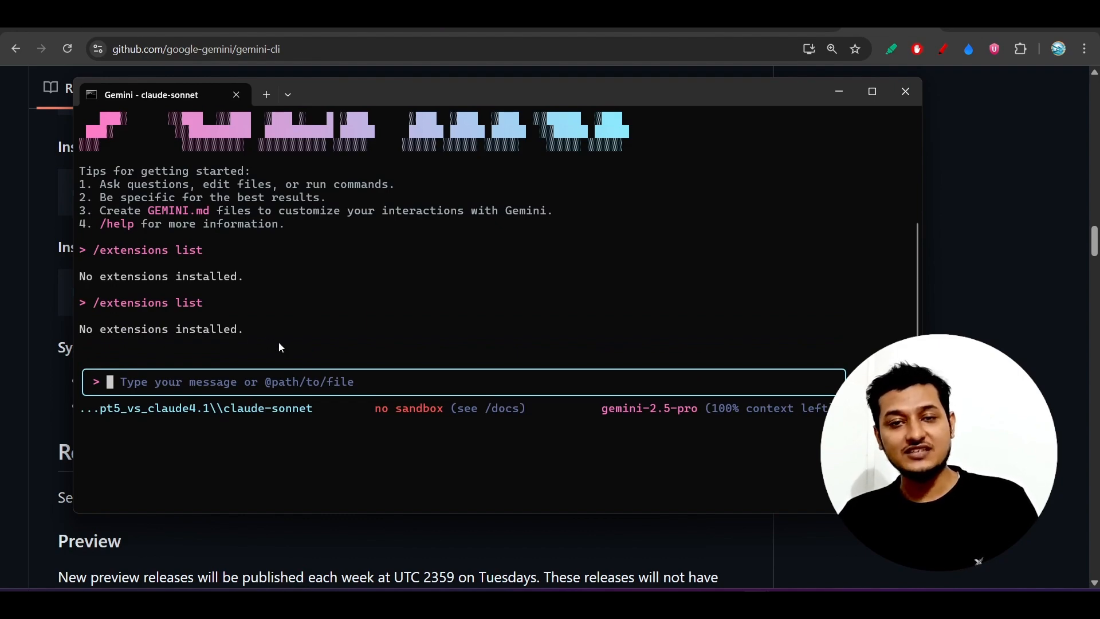
mouse_move(827, 143)
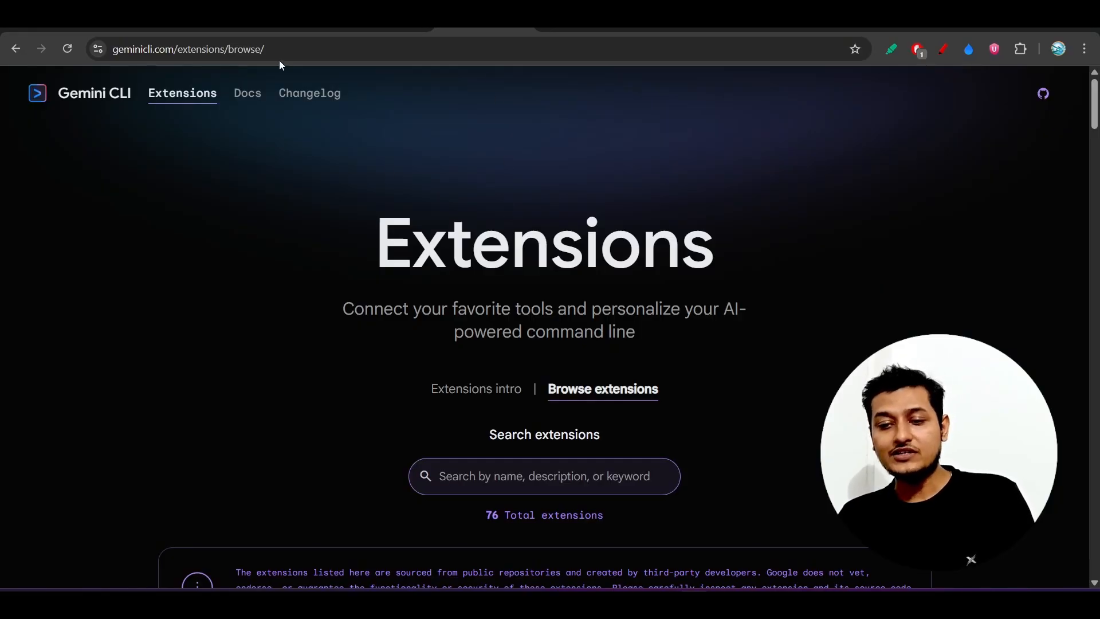
mouse_move(337, 100)
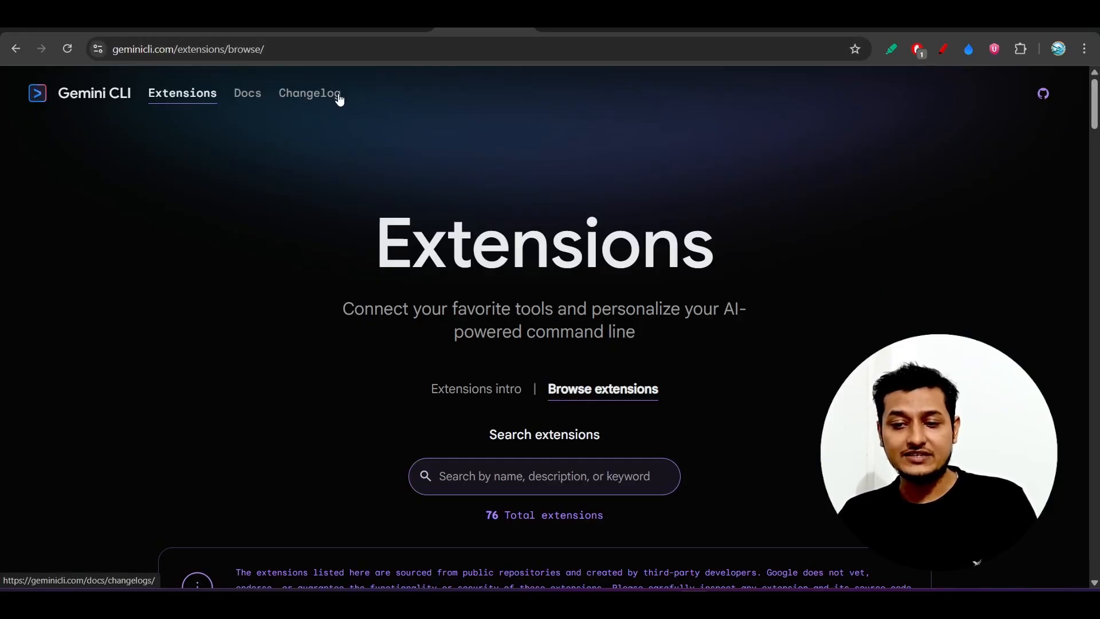
Step: Scroll down the Browse extensions page listing 76 extensions
scroll(down, 3)
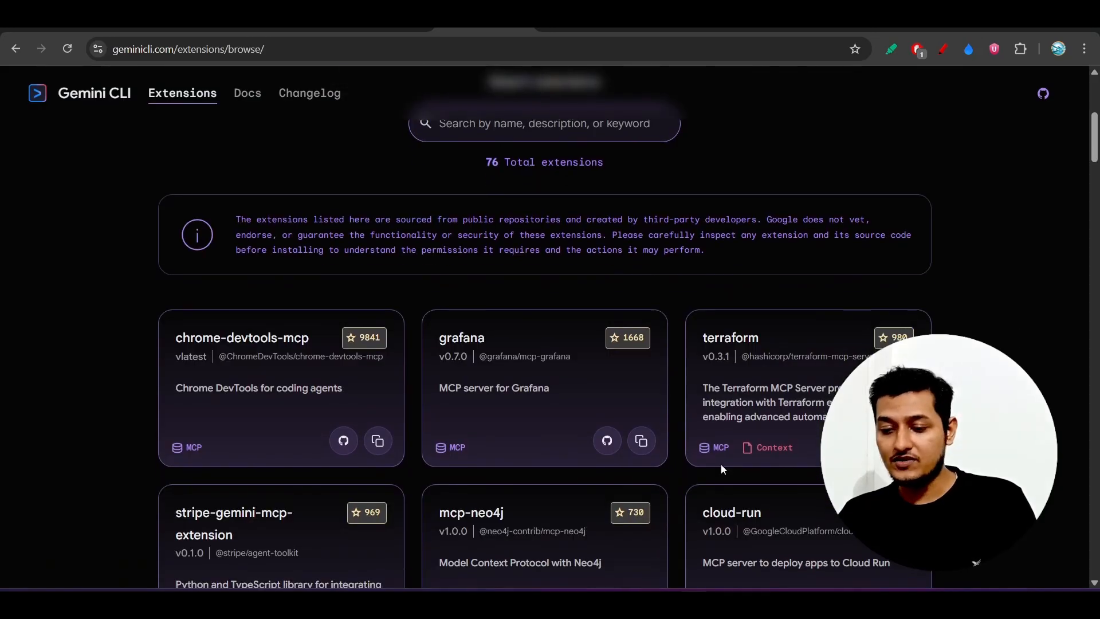
scroll(down, 3)
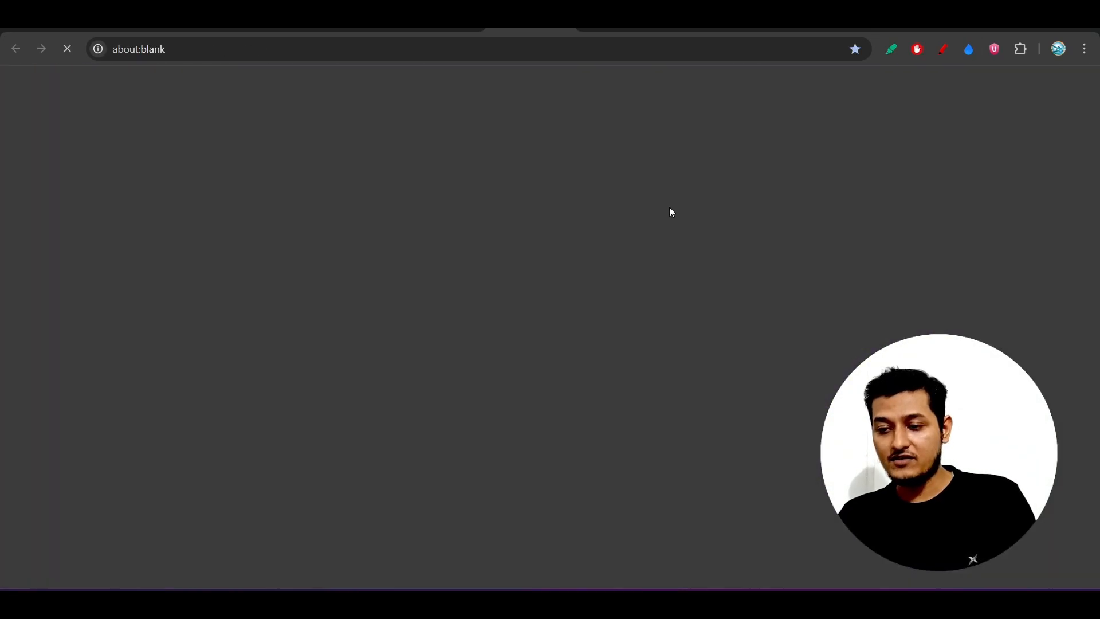
Step: Go to github.com/gemini-cli-extensions/nanobanana and select the gemini extensions install command in Installation
text(github.com/gemini-cli-extensions/nanobanana)
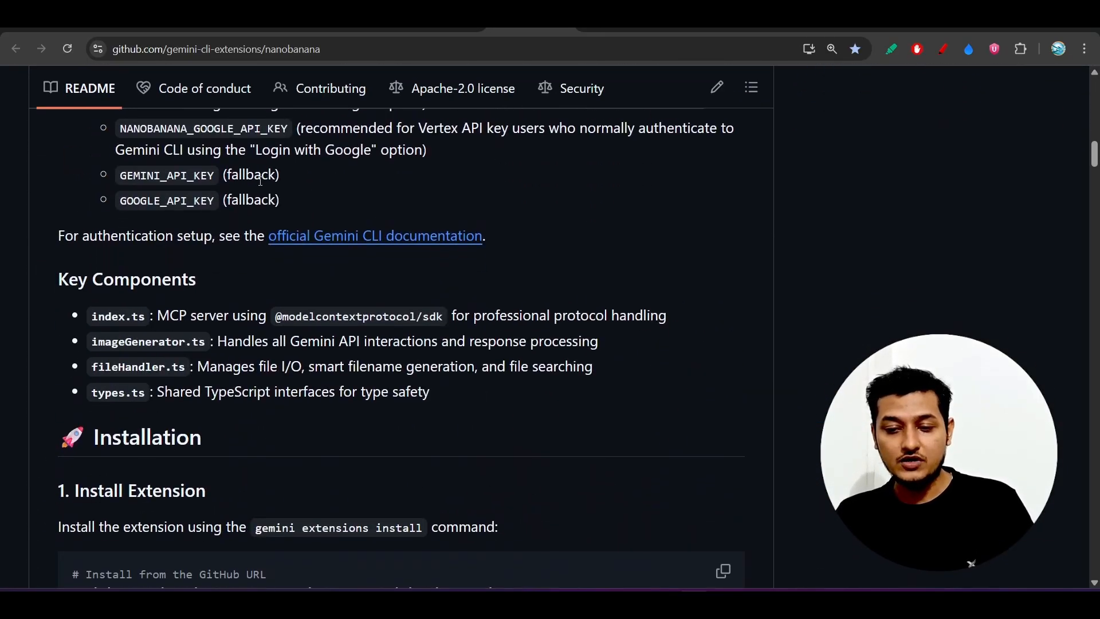
scroll(down, 3)
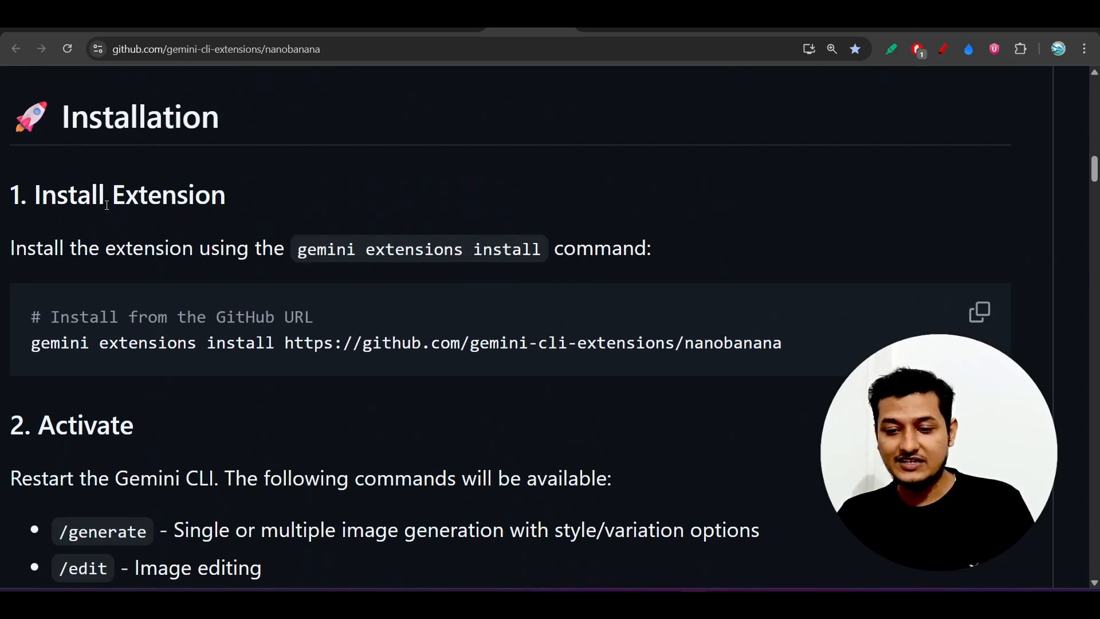
mouse_move(261, 323)
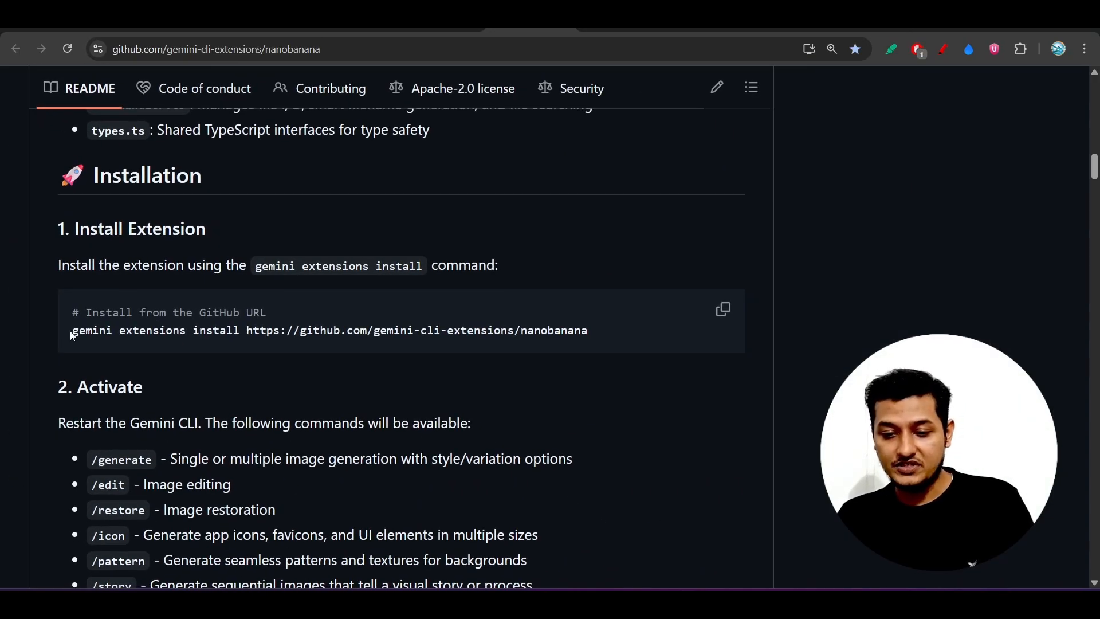
drag(72, 330, 418, 330)
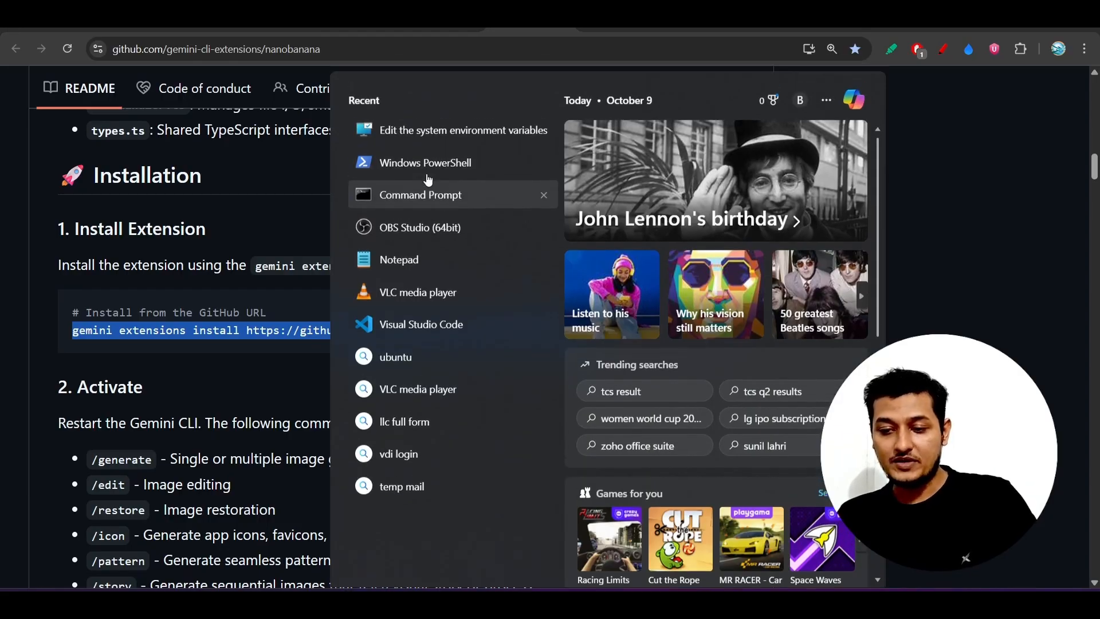
Step: In a new Command Prompt, run gemini extensions install with the nanobanana URL and answer y to the trust warning
click(419, 194)
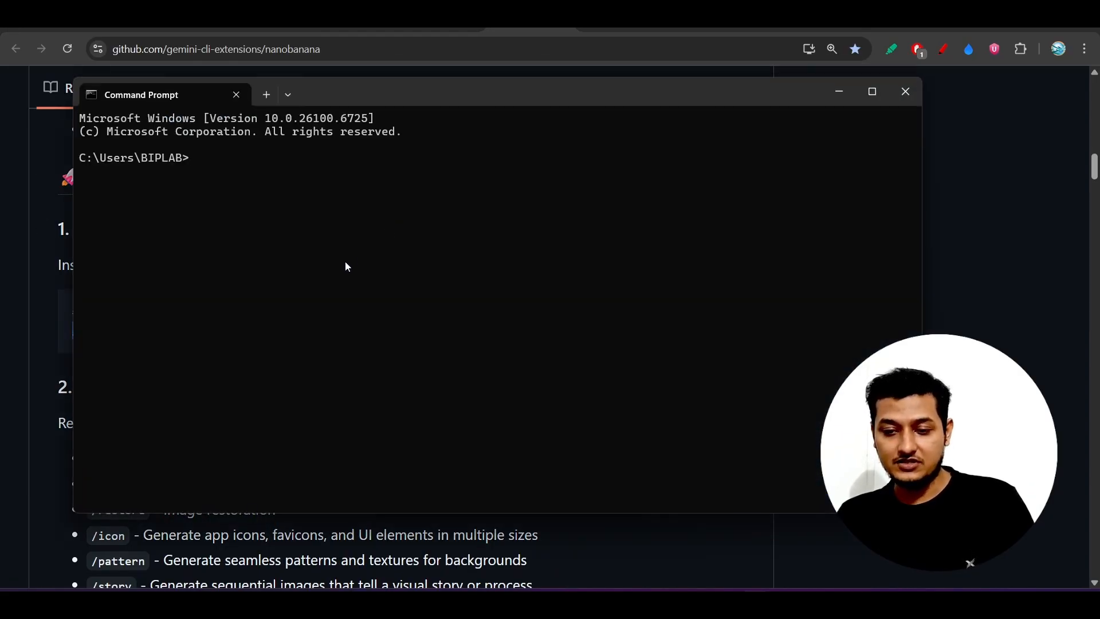
text(gemini extensions install https://github.com/gemini-cli-extensions/nanobanana)
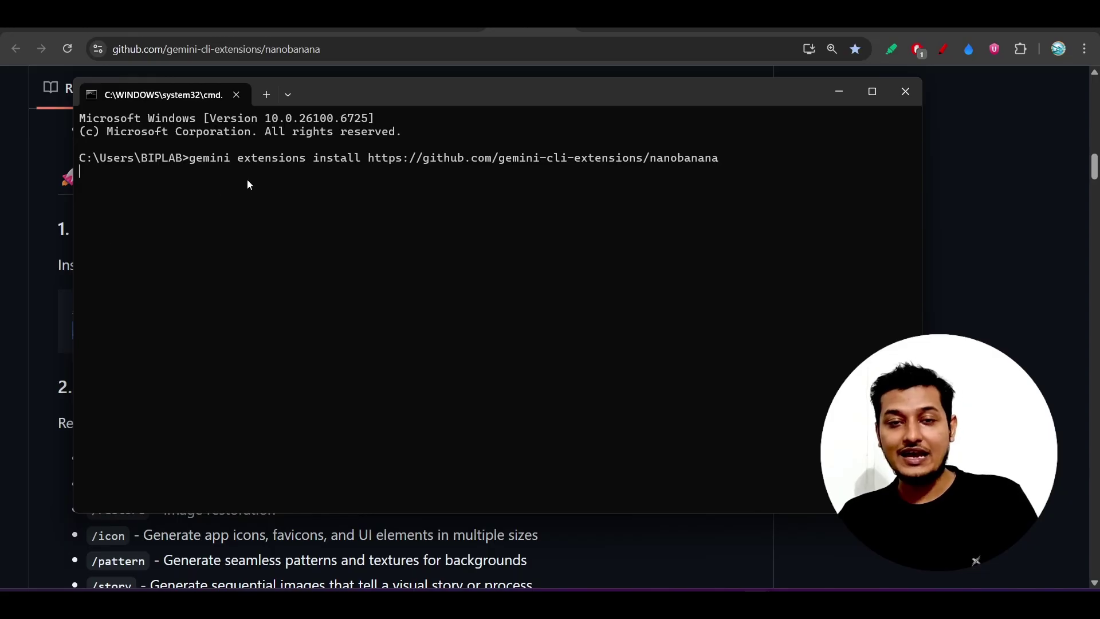
mouse_move(365, 194)
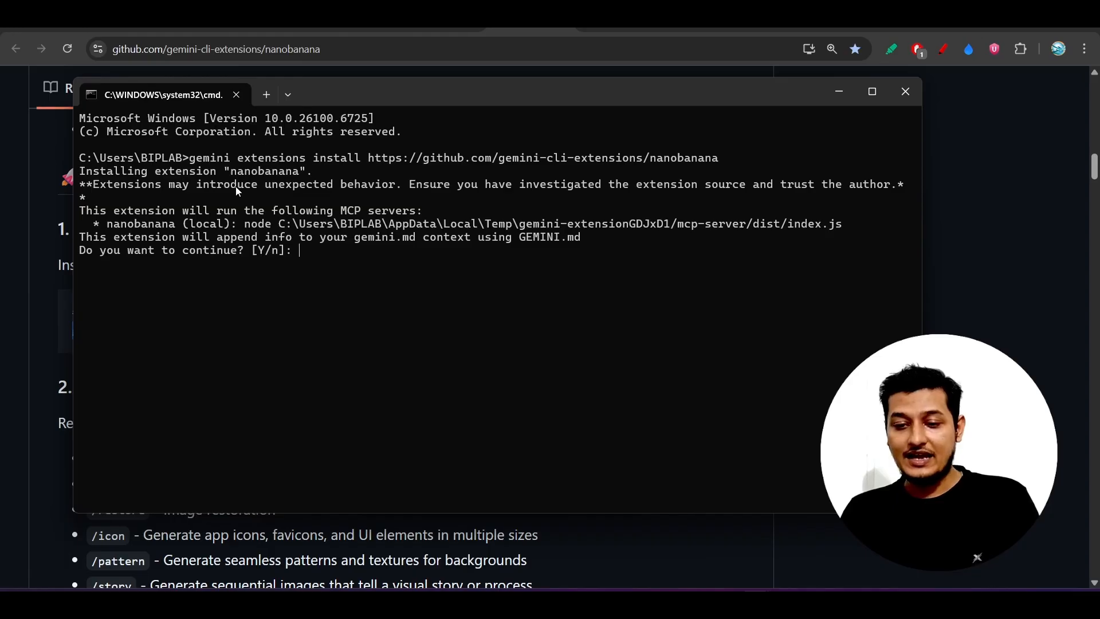
drag(126, 211, 344, 223)
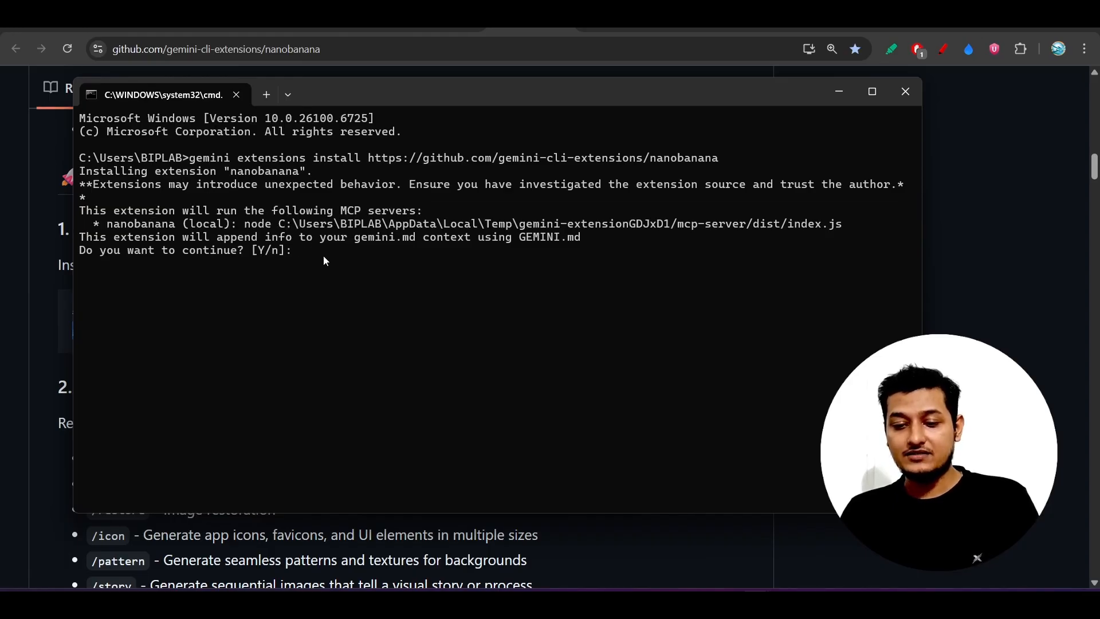
mouse_move(353, 262)
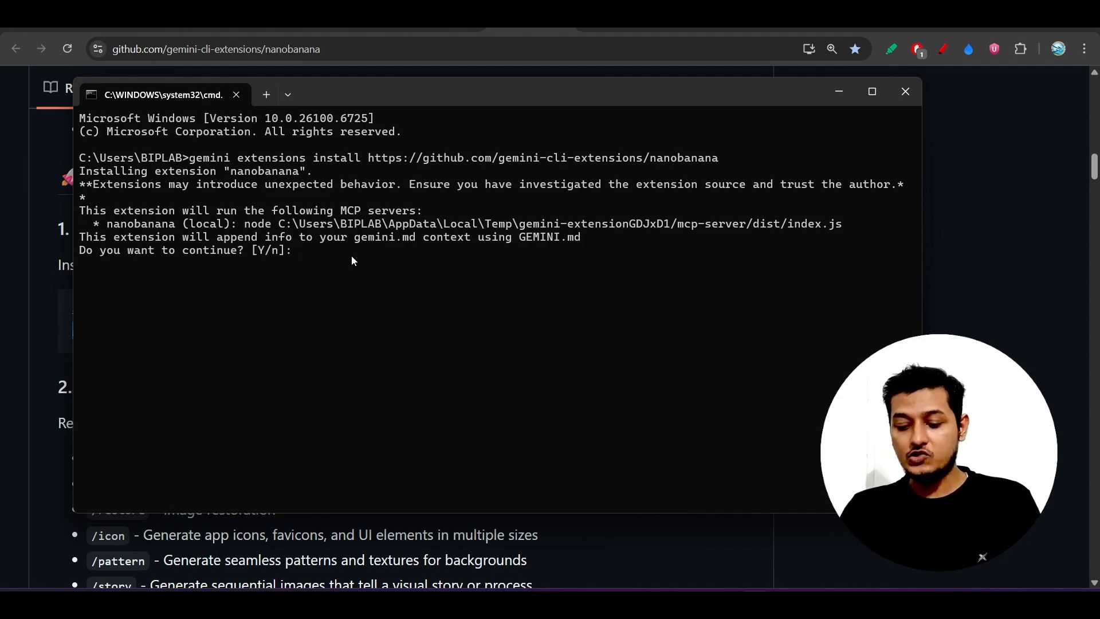
text(y)
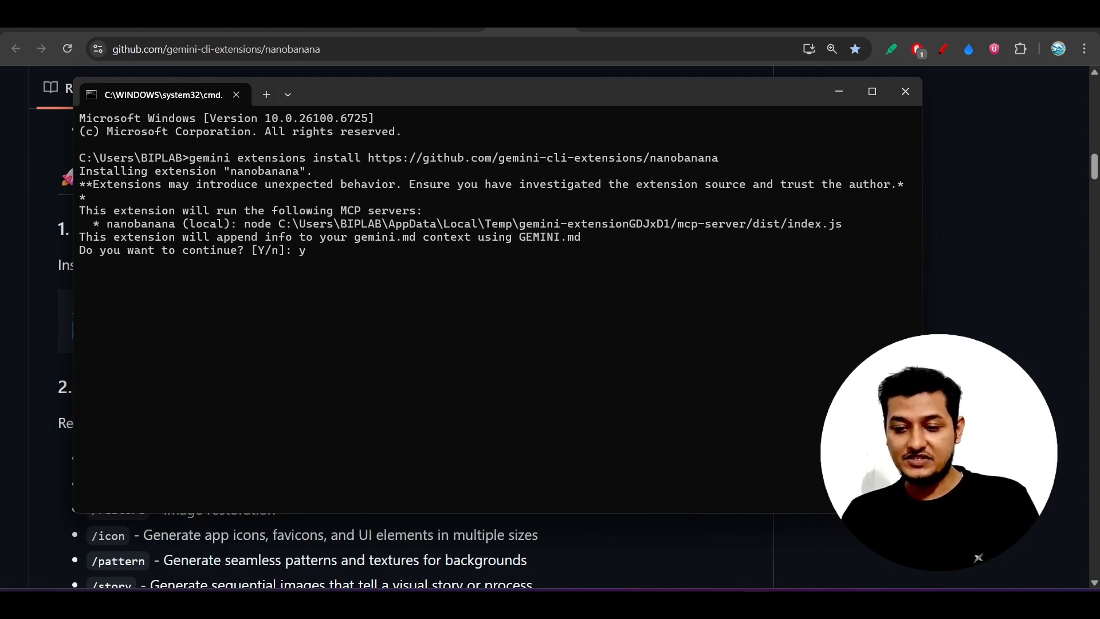
key(enter)
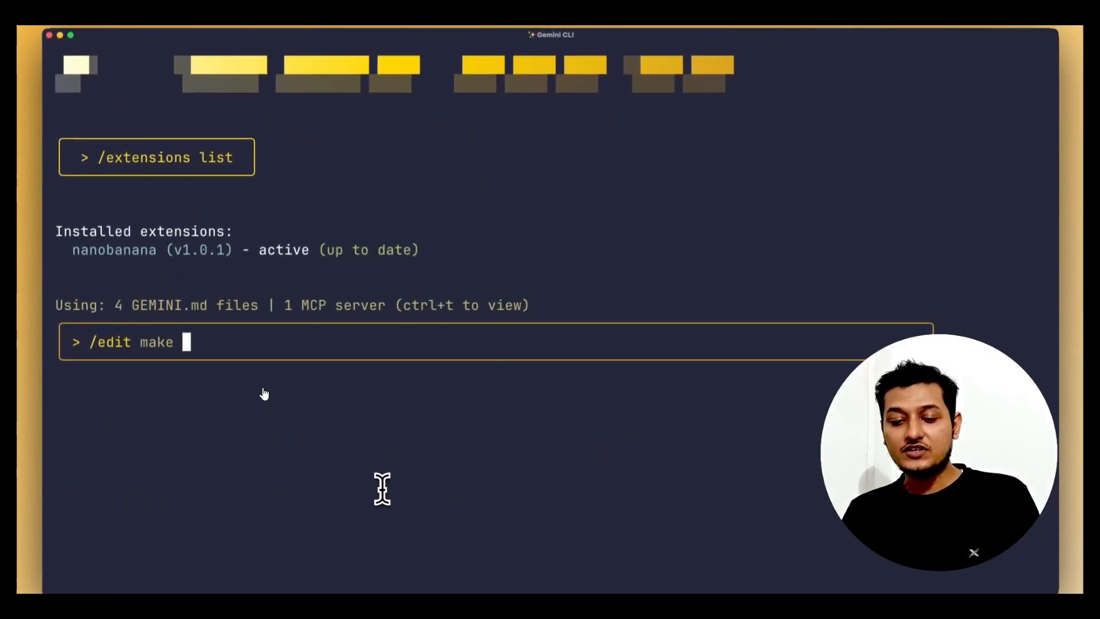
Step: Write the /edit prompt 'make the background a nice yellow and add a bu…' in Gemini CLI
text(the background a nice yellow)
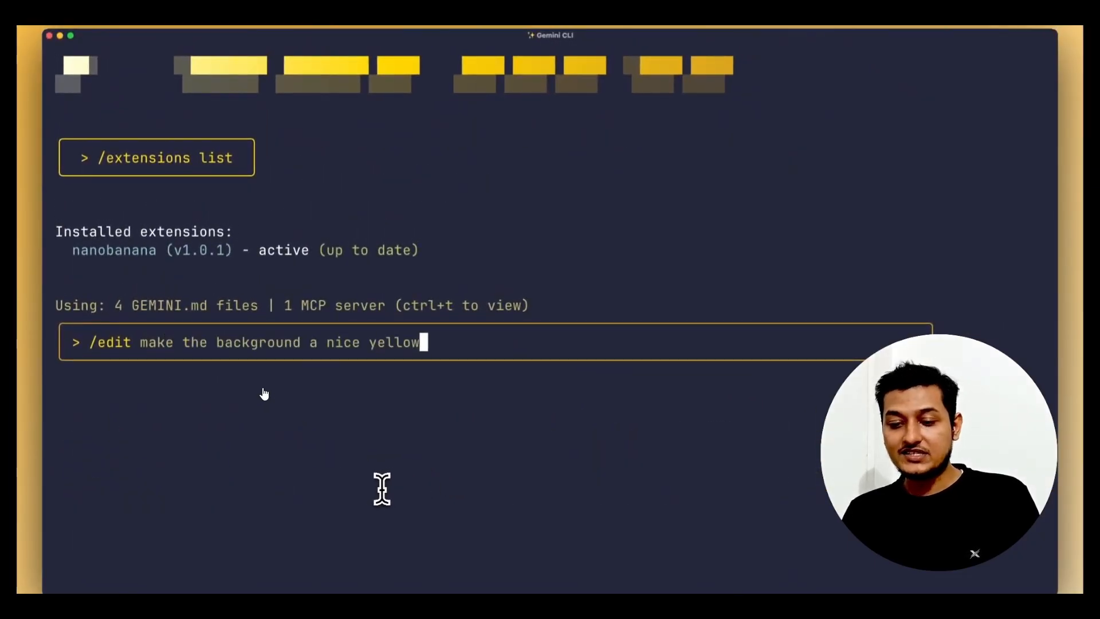
text(and add a bu)
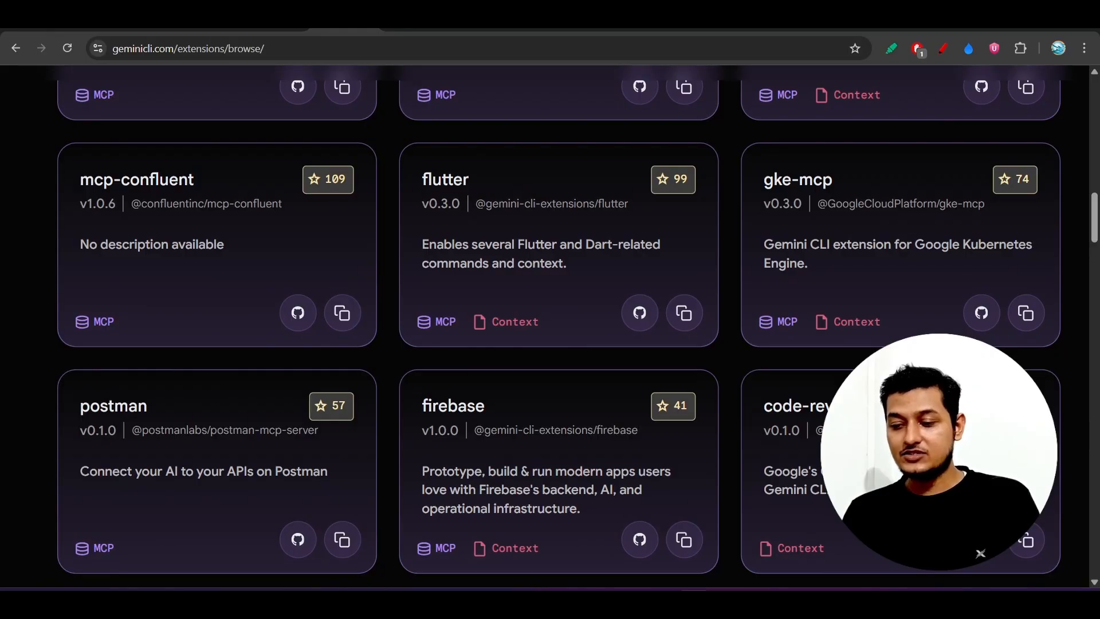
Step: Scroll down through the extension cards such as flutter, postman and firebase
scroll(down, 3)
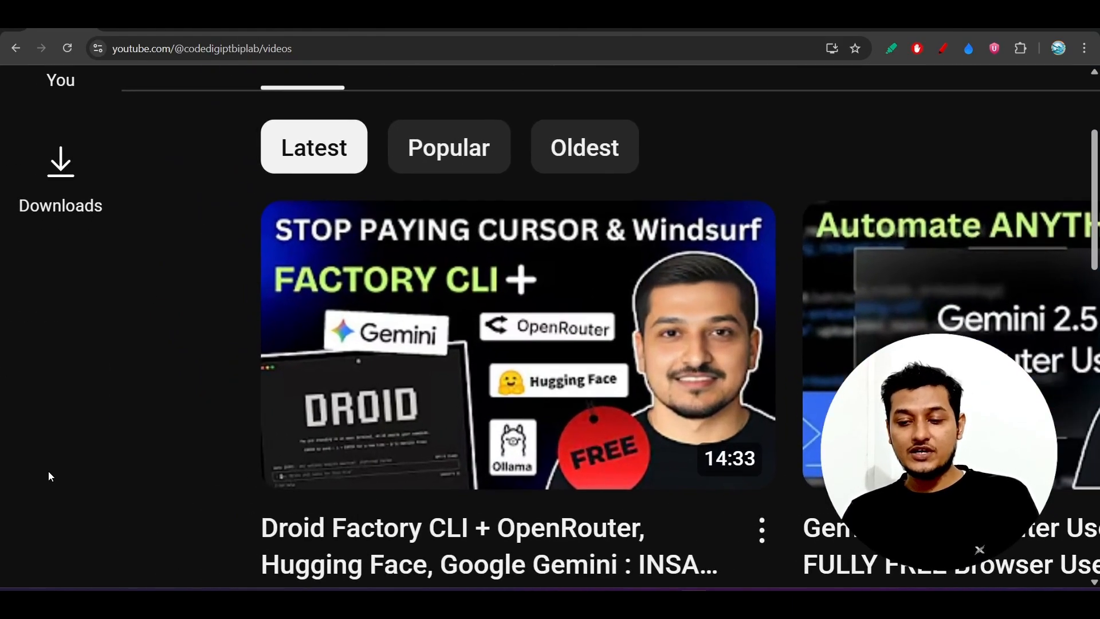
Step: Scroll the Codedigipt YouTube channel's Videos page showing its latest uploads
scroll(down, 3)
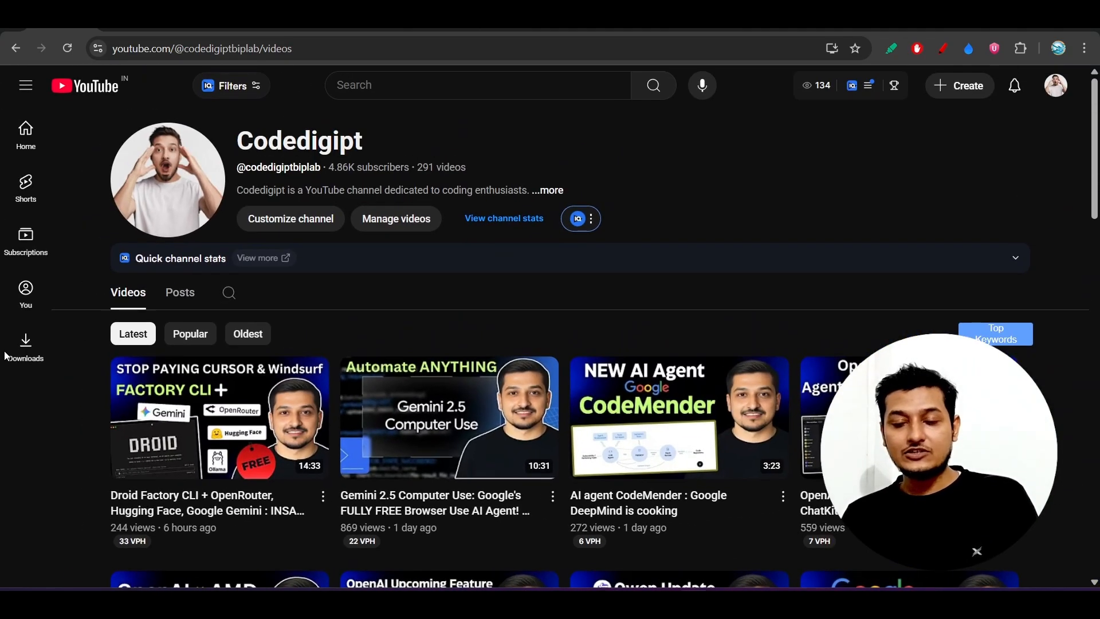
mouse_move(26, 294)
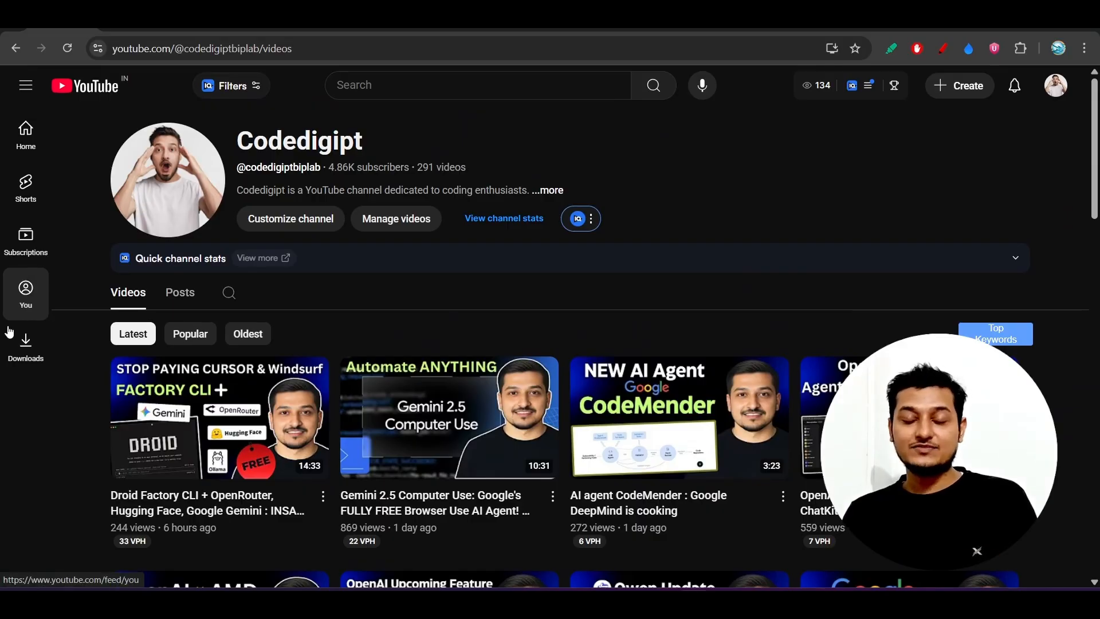
mouse_move(2, 428)
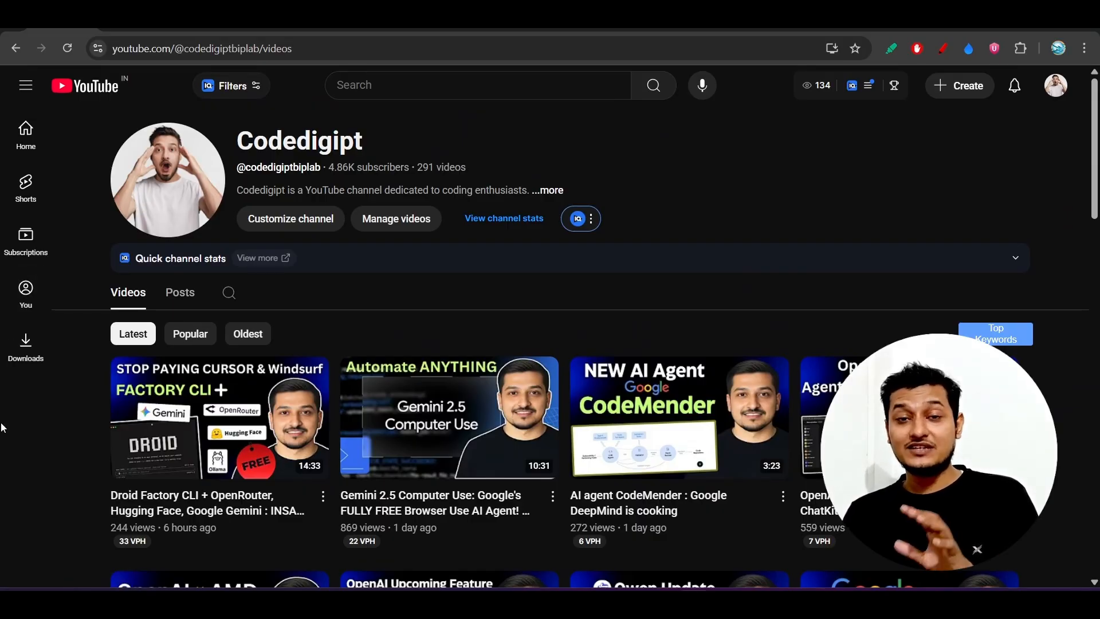